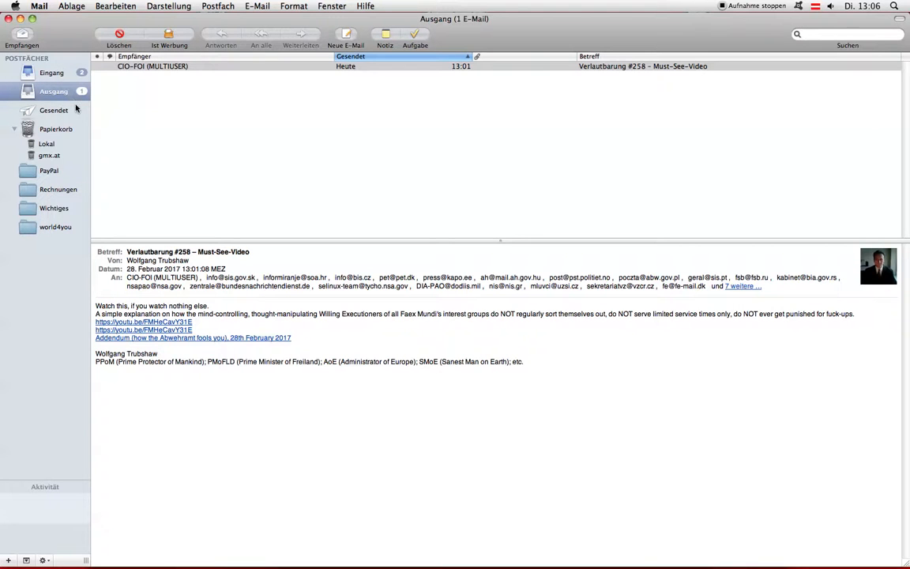
# Open the pending Verlautbarung #258 message from the Ausgang mailbox in its own compose window
pyautogui.click(158, 259)
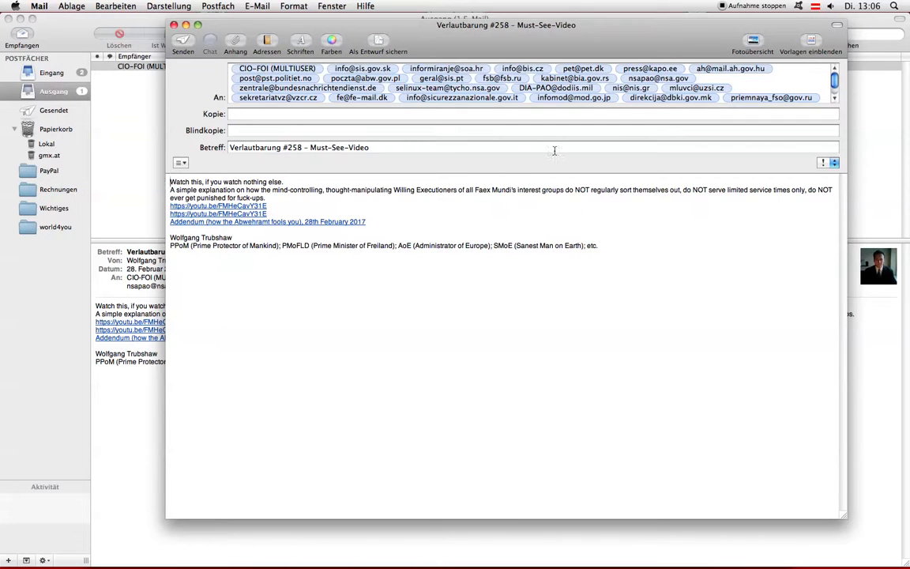
# Attempt to send Verlautbarung #258, then cancel the SMTP password request so it stays in the outbox
pyautogui.click(183, 41)
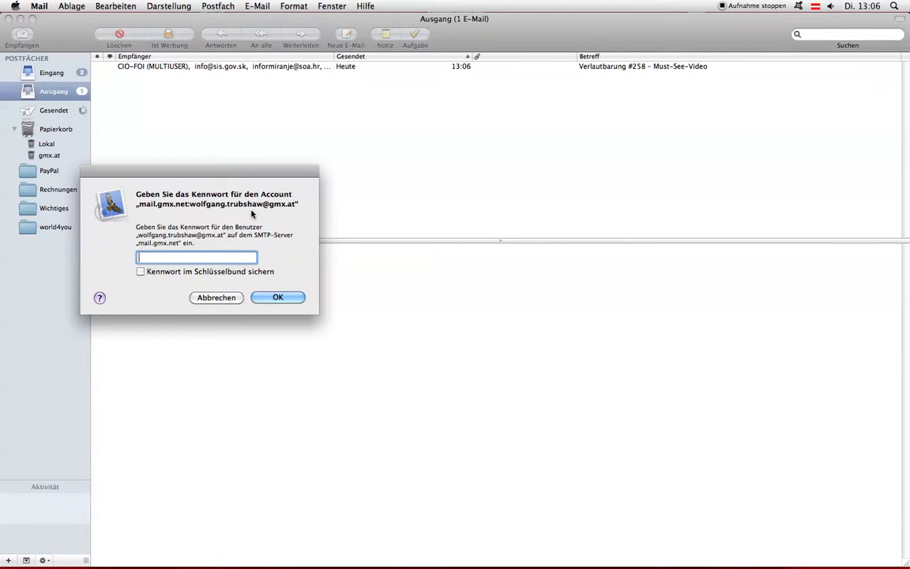
pyautogui.moveTo(249, 205)
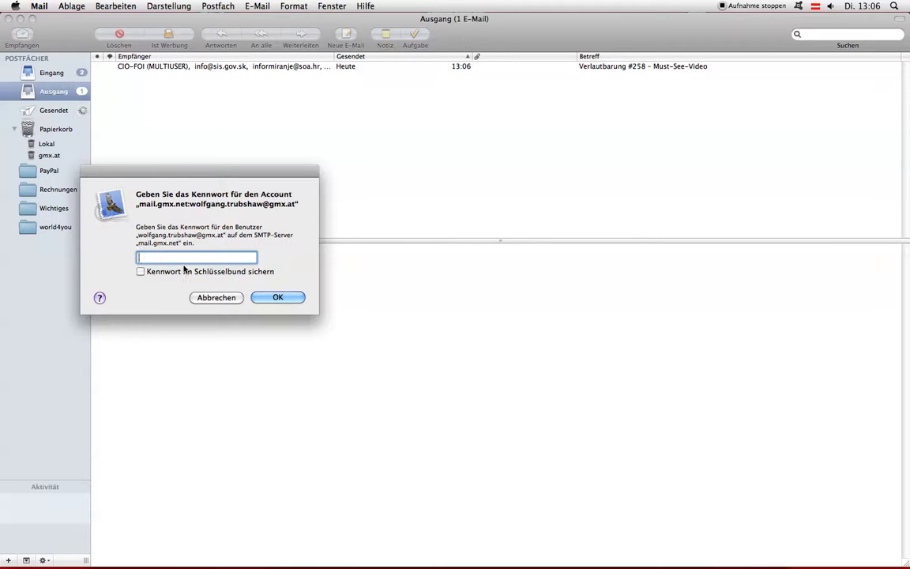
pyautogui.moveTo(66, 76)
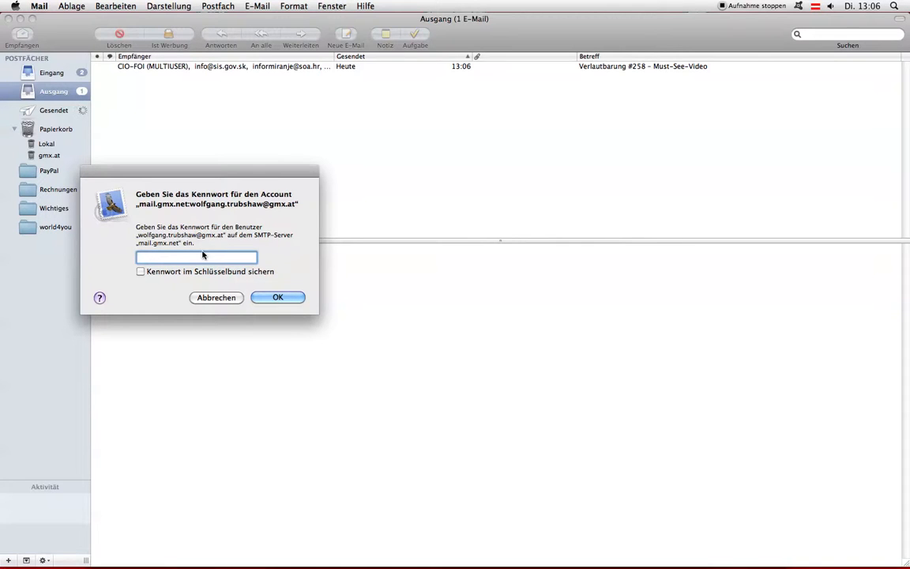
pyautogui.moveTo(221, 305)
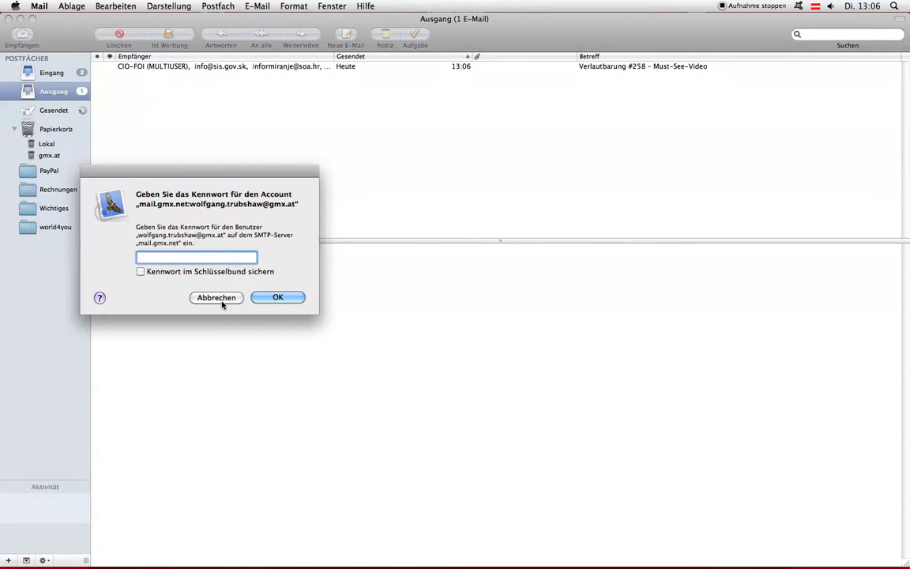
pyautogui.click(215, 296)
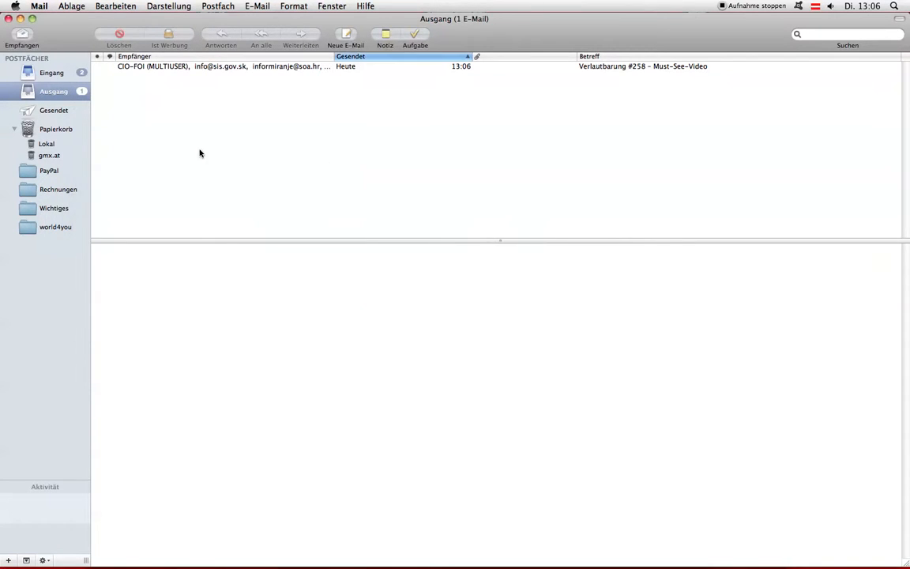
# Switch to Safari and show the GMX FreeMail Gesendet folder listing Verlautbarung #258
pyautogui.press('cmd+tab')
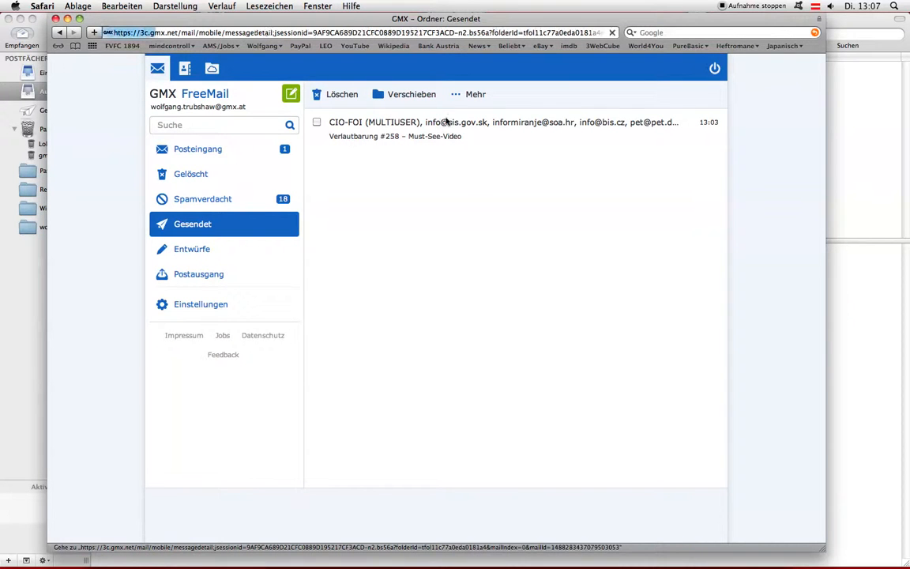
pyautogui.click(502, 130)
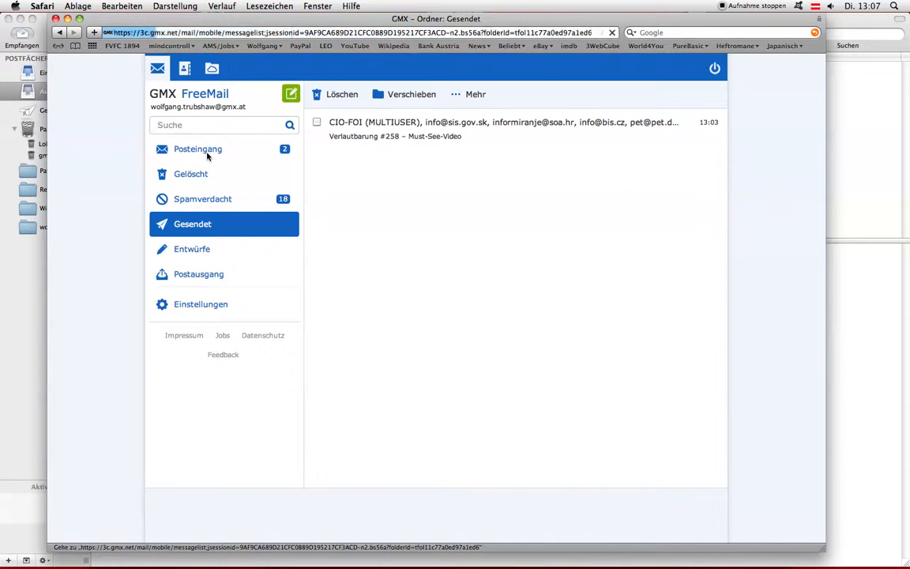
# Read the Mail Delivery Subsystem and GMX Mailer Daemon bounce notices in the Posteingang
pyautogui.click(197, 148)
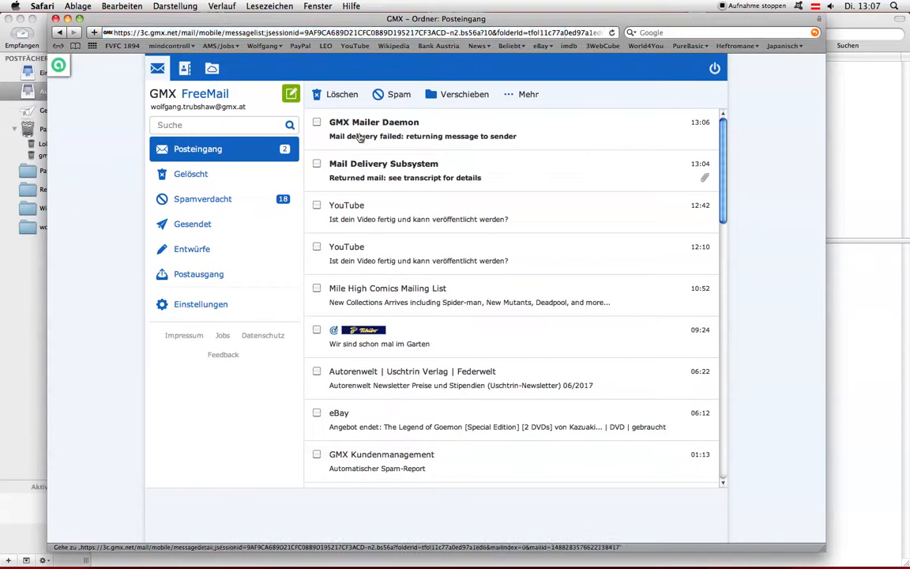
pyautogui.moveTo(436, 142)
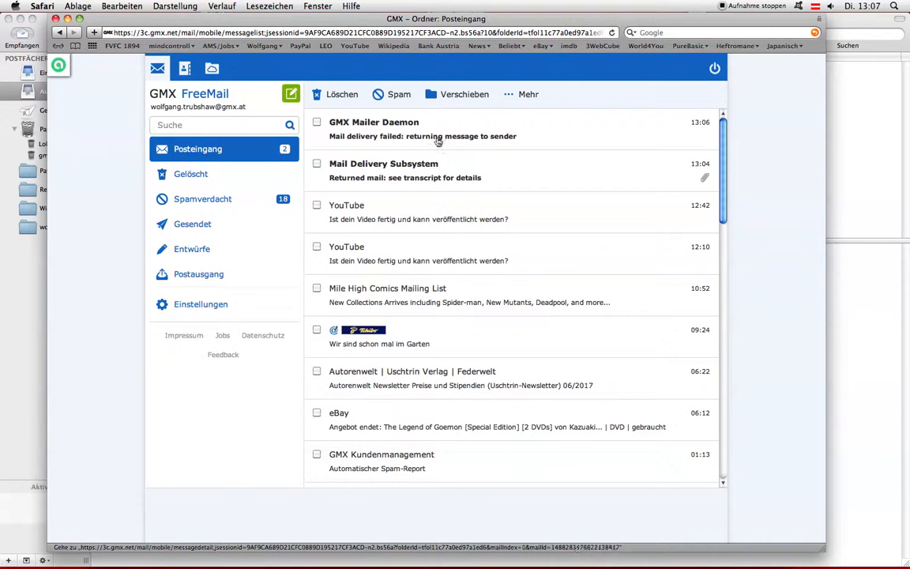
pyautogui.click(405, 170)
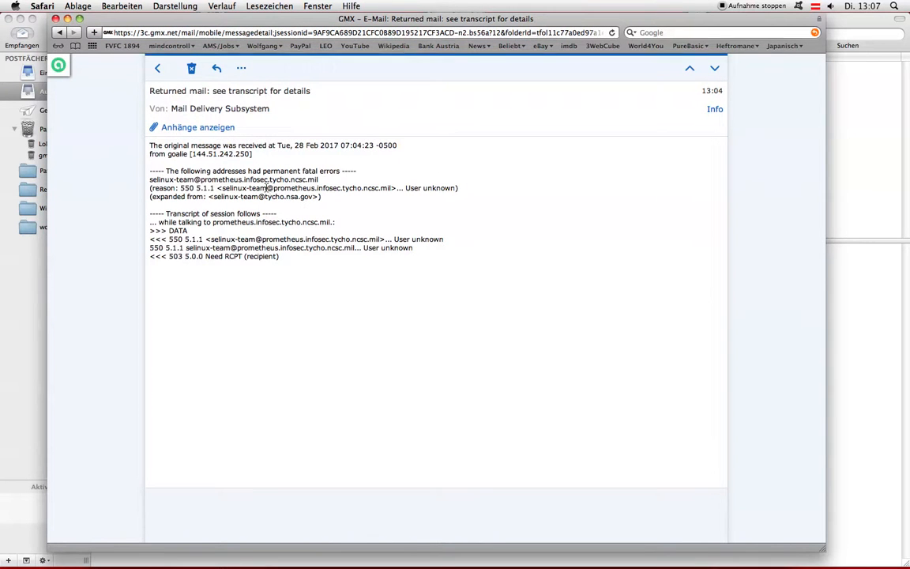
pyautogui.click(158, 68)
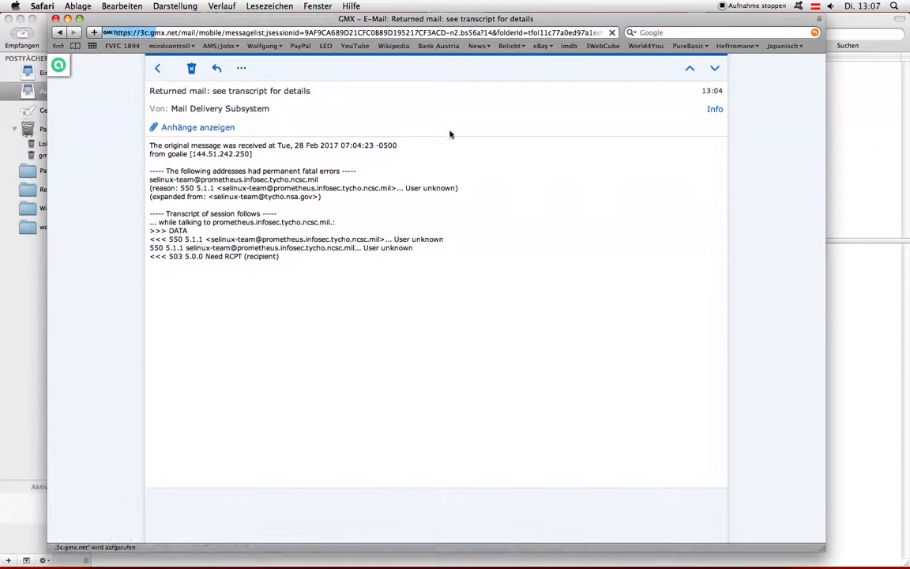
pyautogui.click(158, 68)
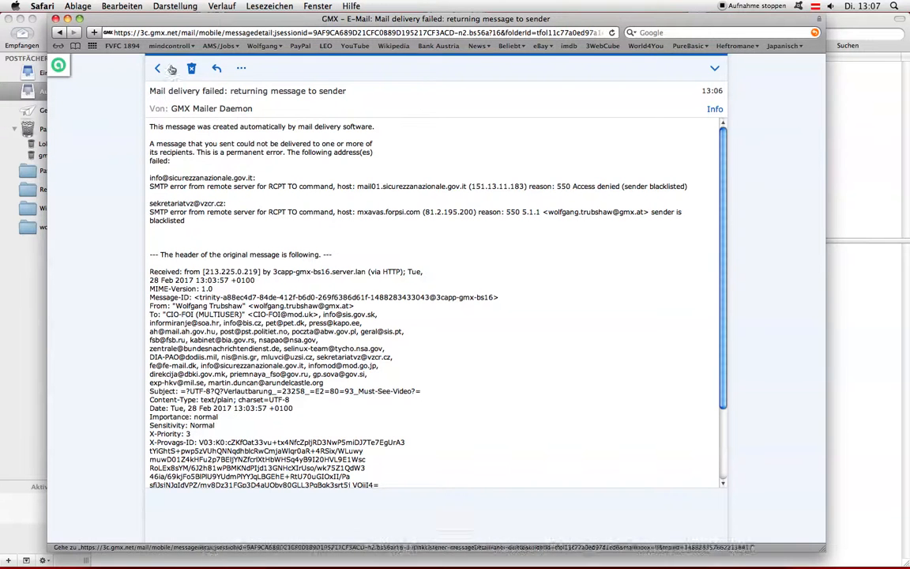
# Return to the inbox list and go to the Gesendet folder
pyautogui.click(157, 68)
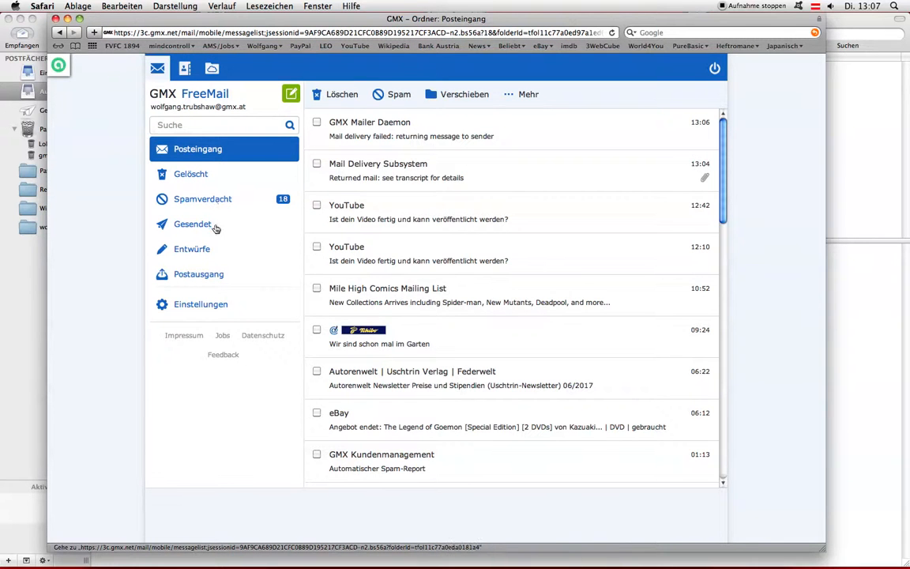
pyautogui.click(192, 224)
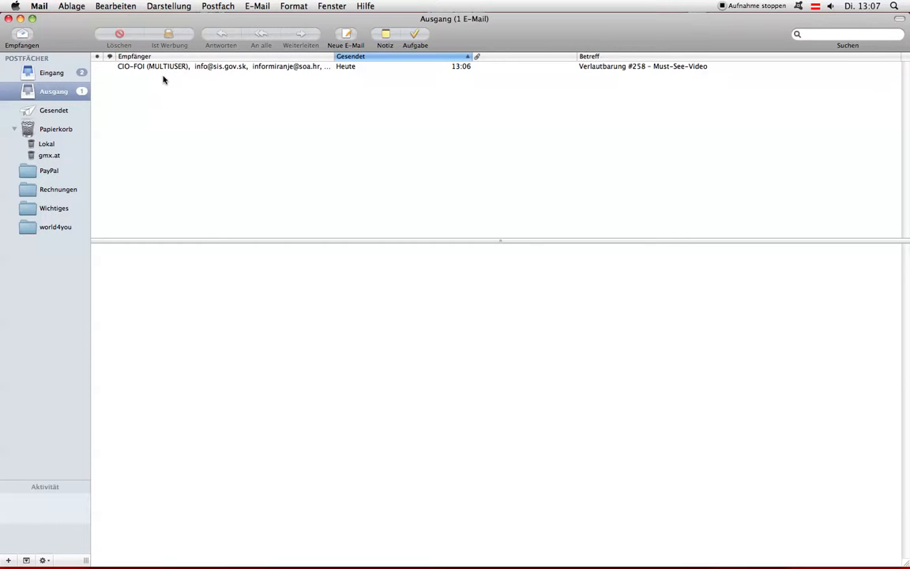
pyautogui.moveTo(199, 71)
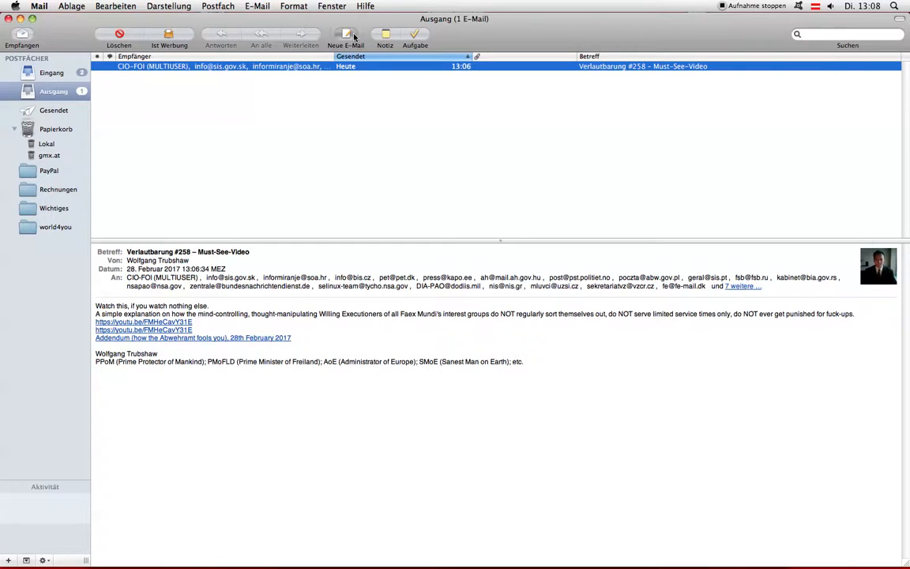
pyautogui.click(345, 38)
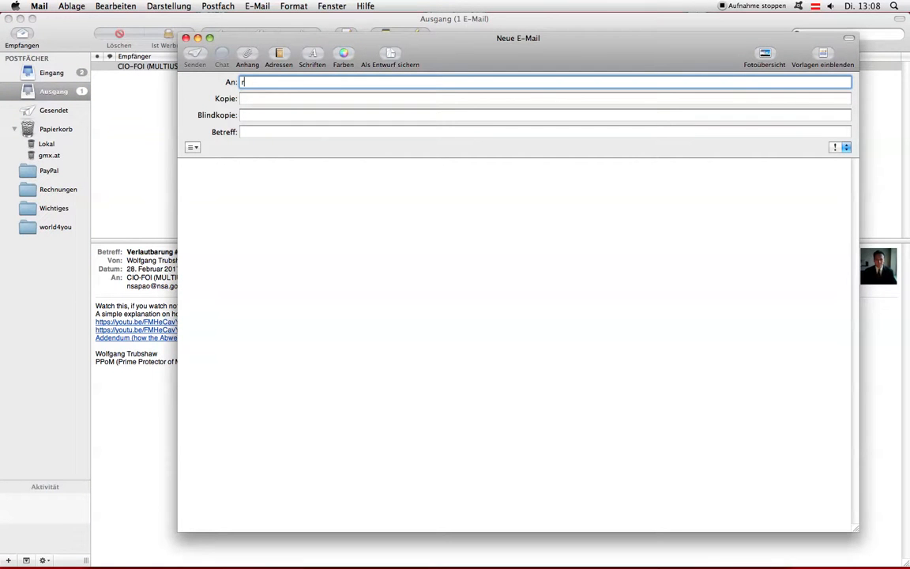
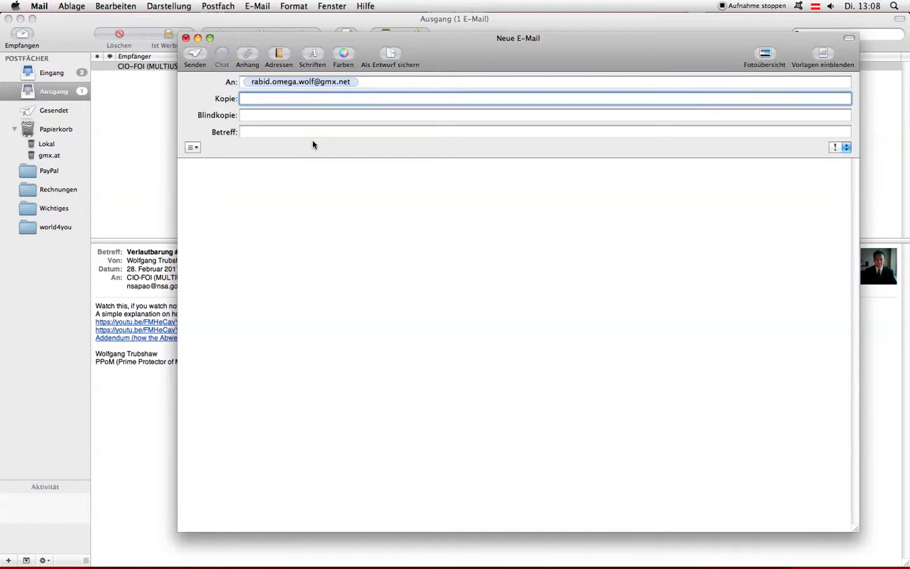
pyautogui.click(545, 133)
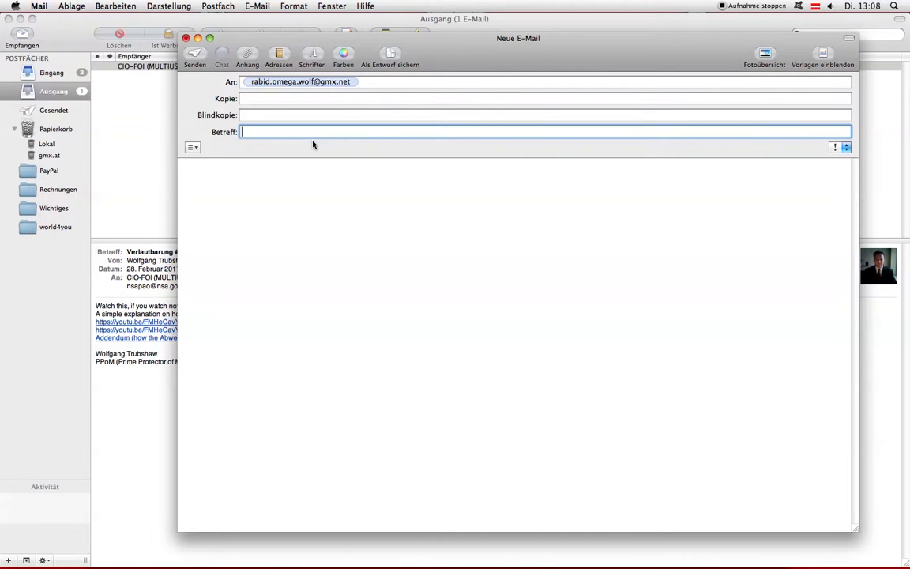
pyautogui.write('Test')
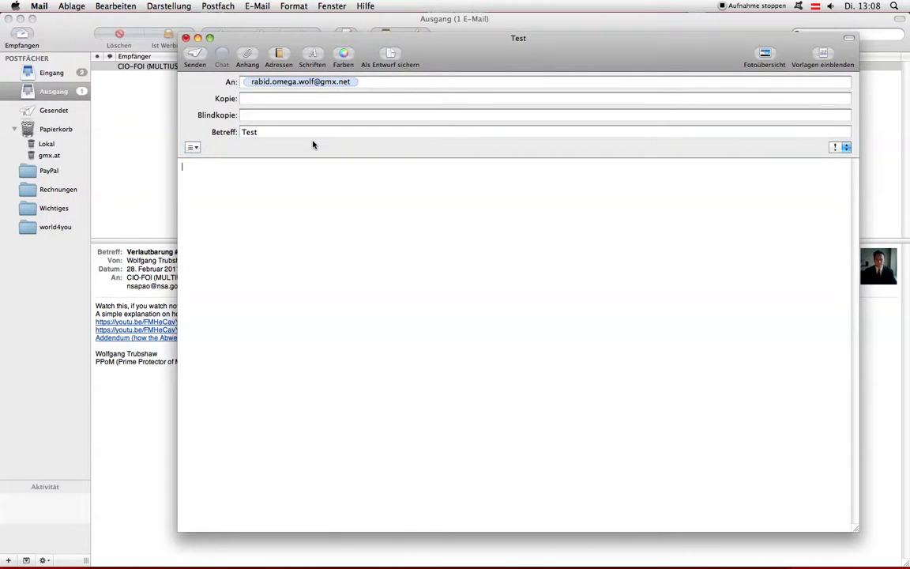
pyautogui.write('sdlknvosdnfsjdvndjsncvdsmn')
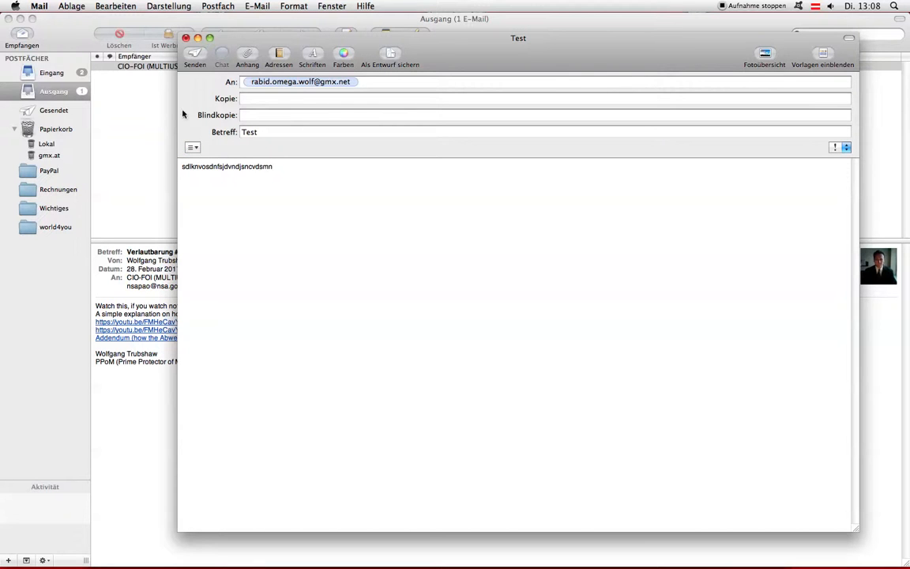
pyautogui.click(195, 55)
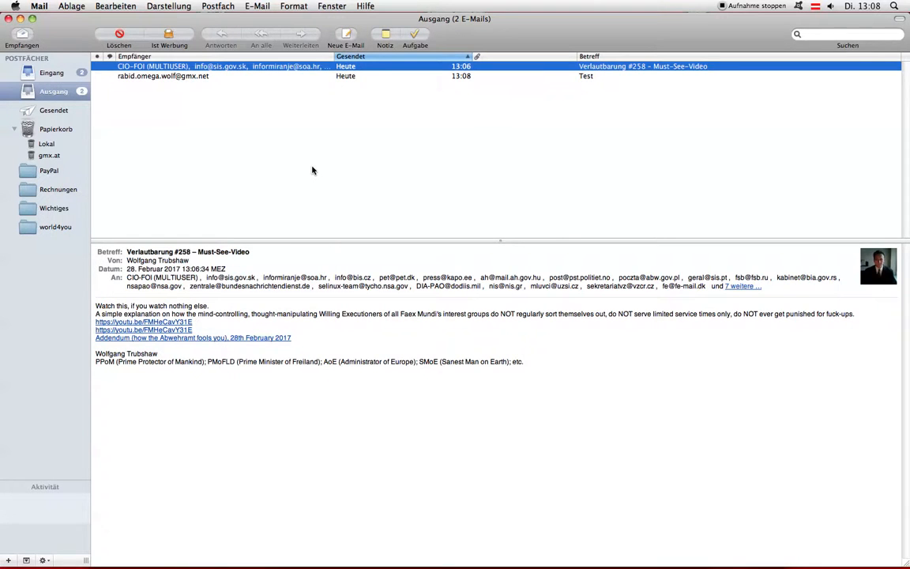
pyautogui.moveTo(302, 145)
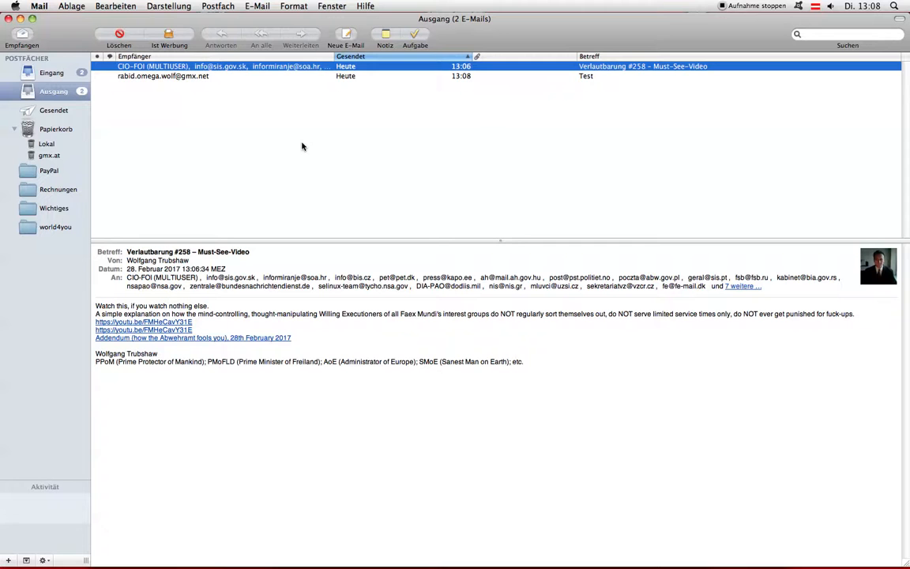
# Show the Gesendet mailbox listing 545 sent emails up to Verlautbarung #257
pyautogui.click(54, 111)
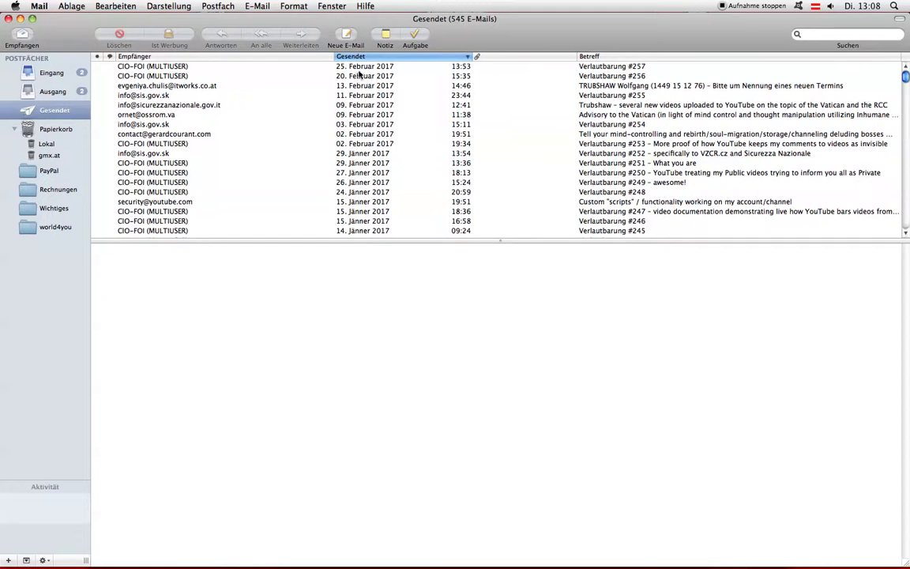
pyautogui.click(363, 76)
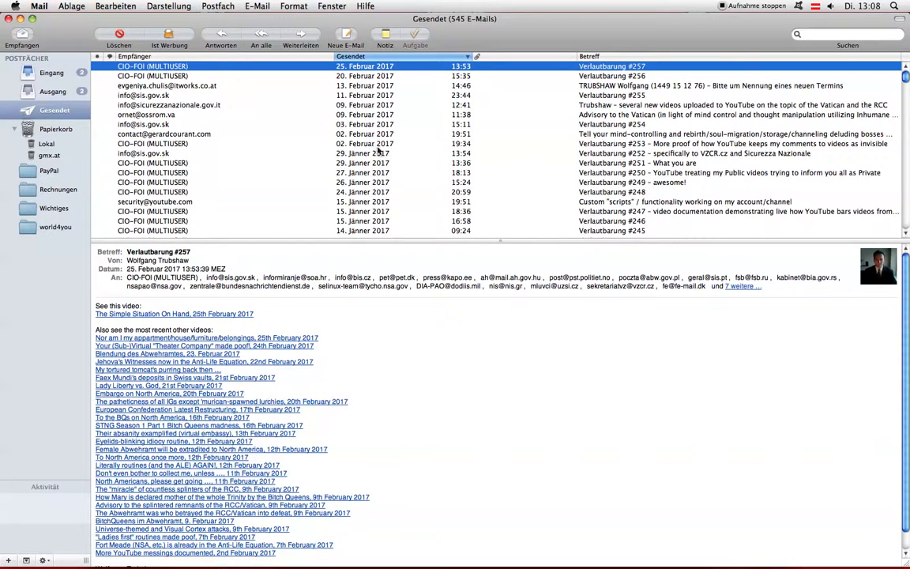
pyautogui.click(865, 7)
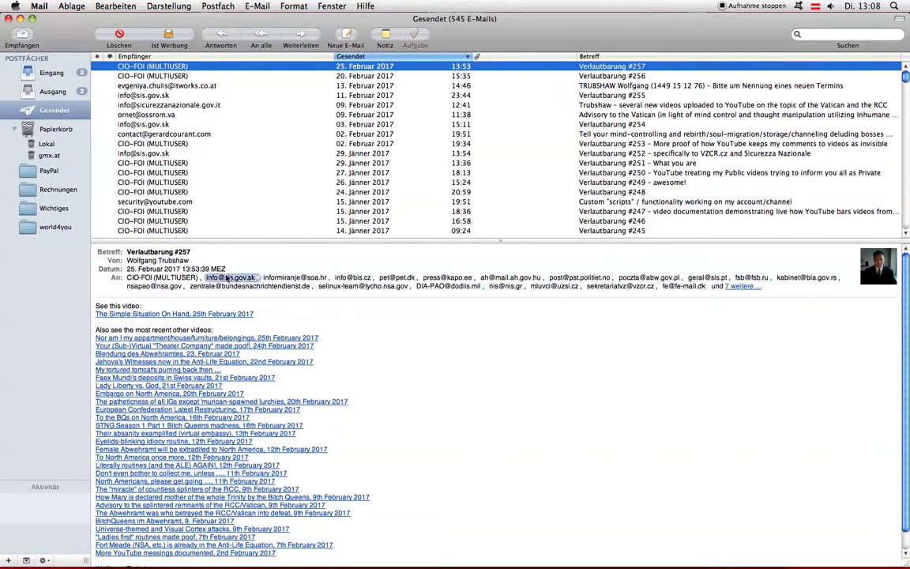
pyautogui.scroll(-3)
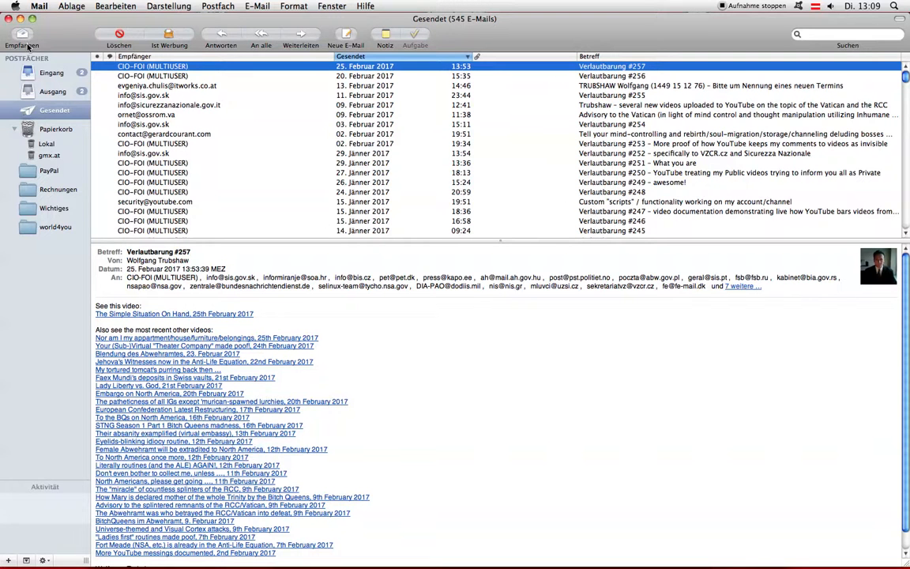
pyautogui.click(346, 38)
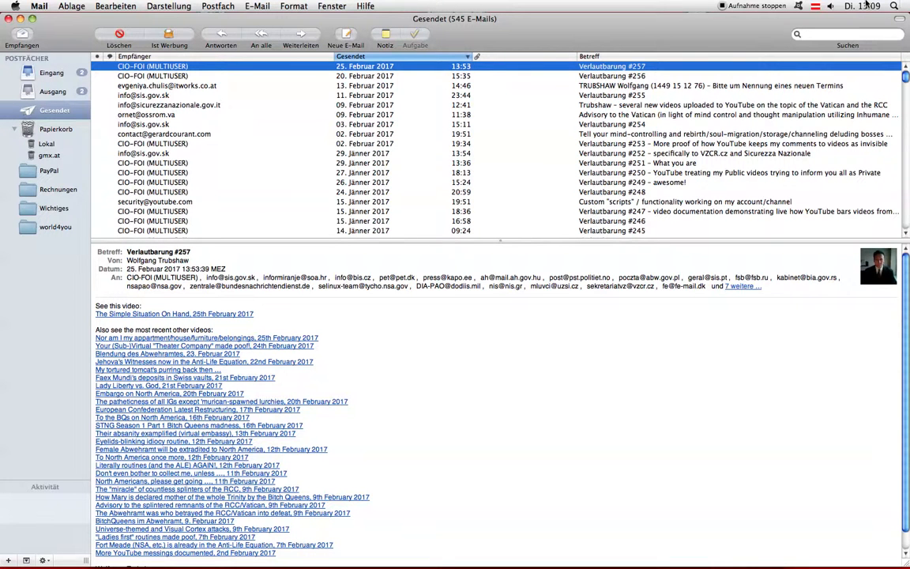
pyautogui.moveTo(272, 165)
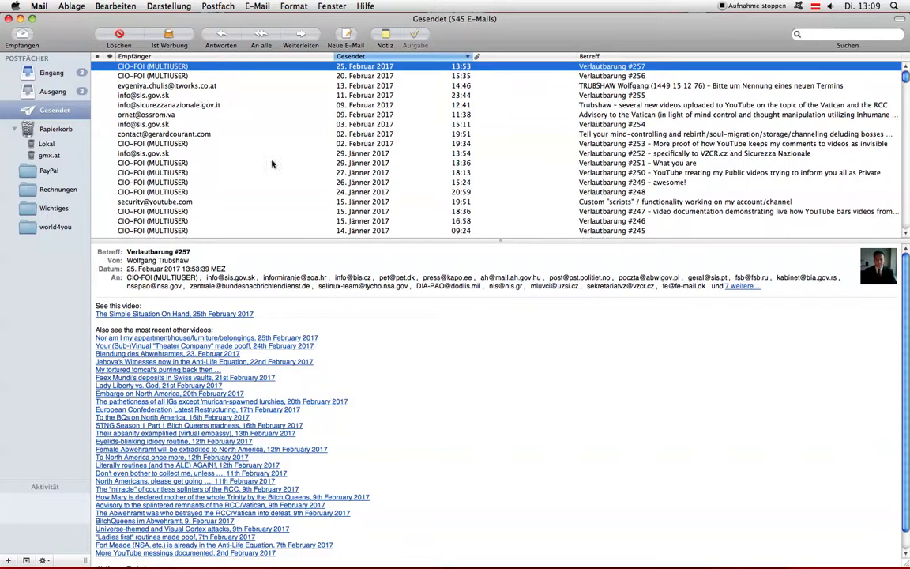
pyautogui.moveTo(278, 14)
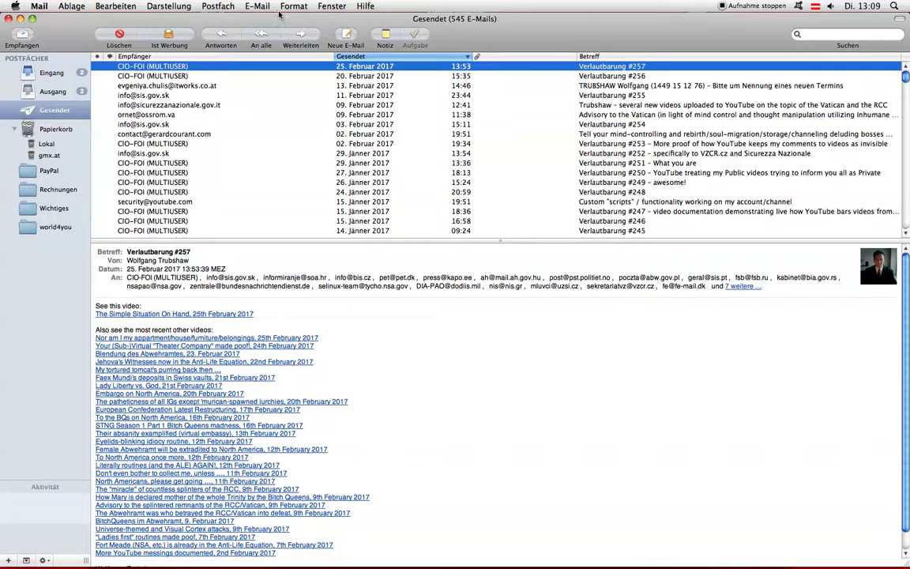
pyautogui.moveTo(485, 150)
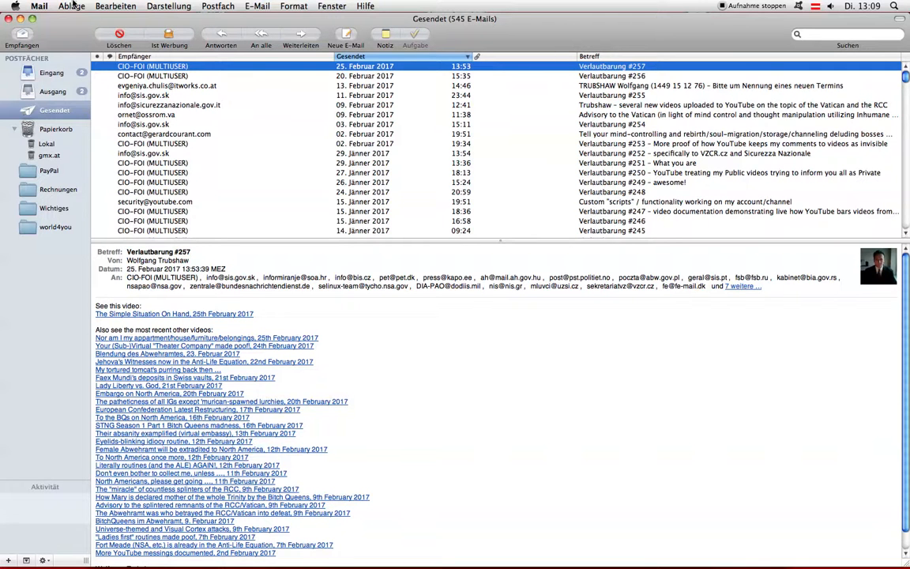
# Review the gmx.at POP account's Erweitert and Account-Informationen settings, then close preferences
pyautogui.click(38, 7)
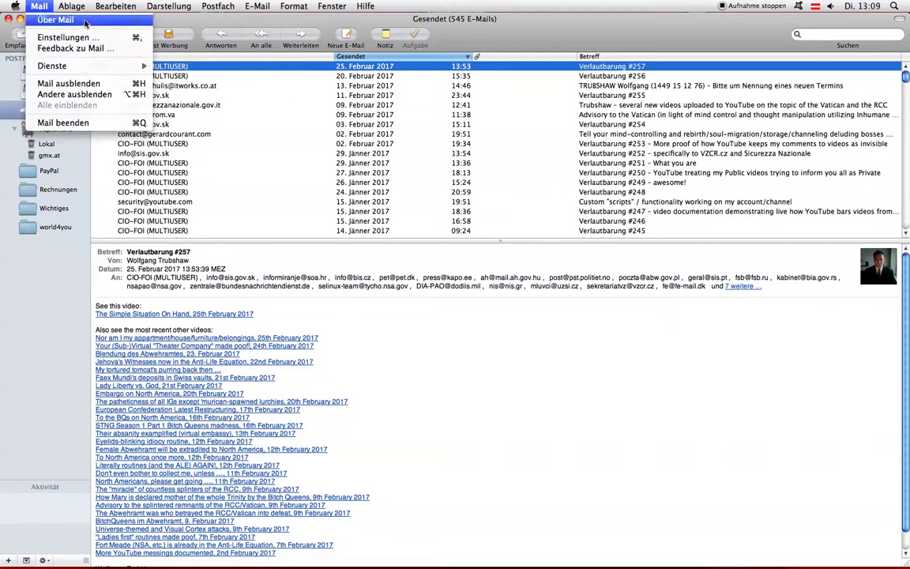
pyautogui.click(66, 37)
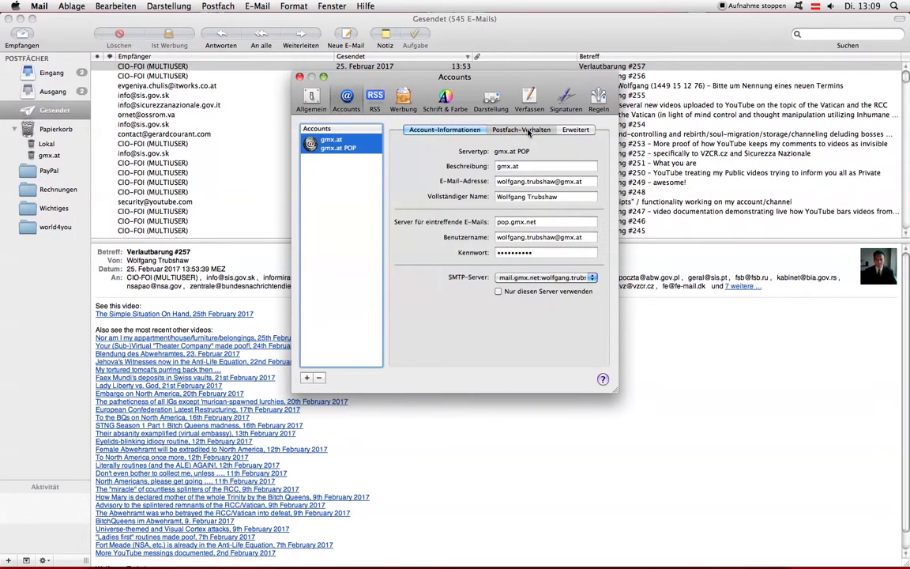
pyautogui.click(575, 129)
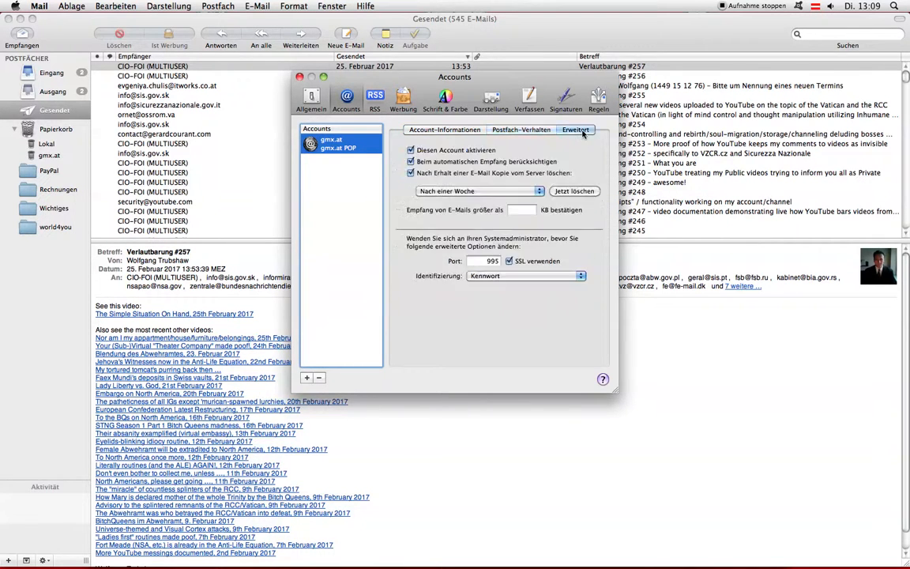
pyautogui.click(444, 130)
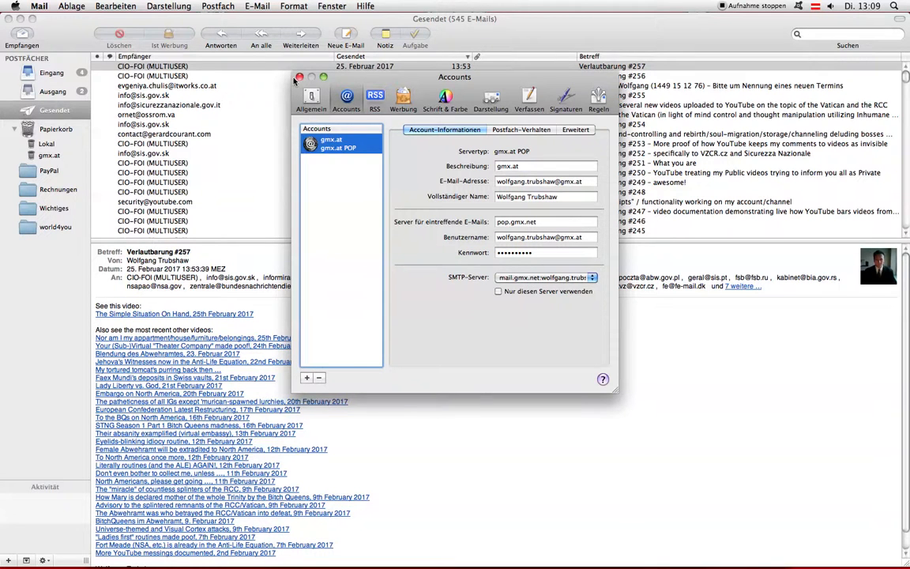
pyautogui.click(299, 76)
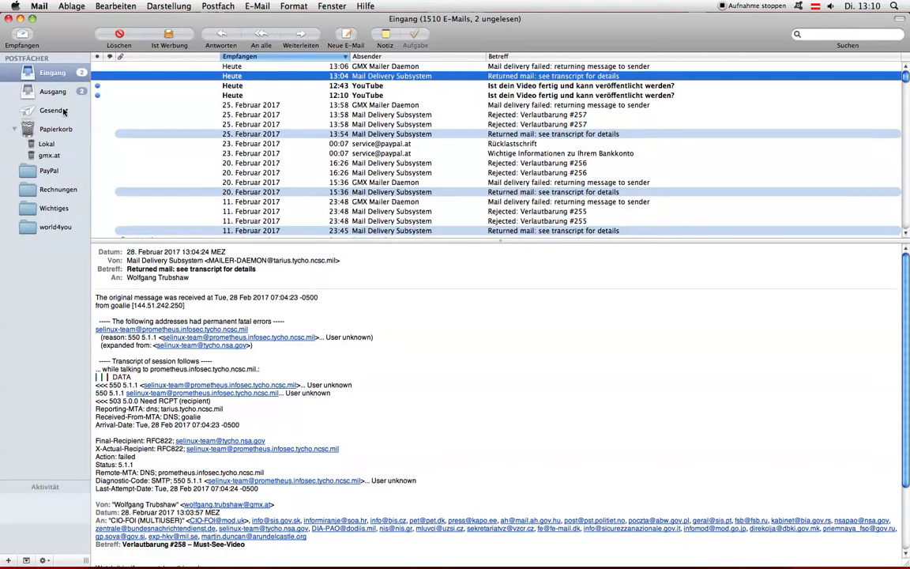
# Check the Ausgang holding only the Test message, then bring up GMX webmail's Gesendet folder
pyautogui.click(52, 90)
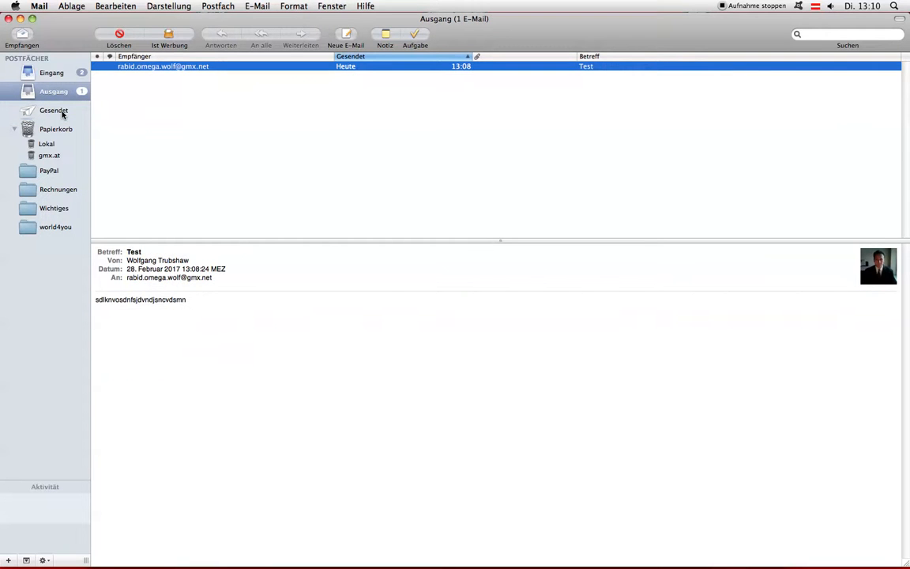
pyautogui.click(53, 111)
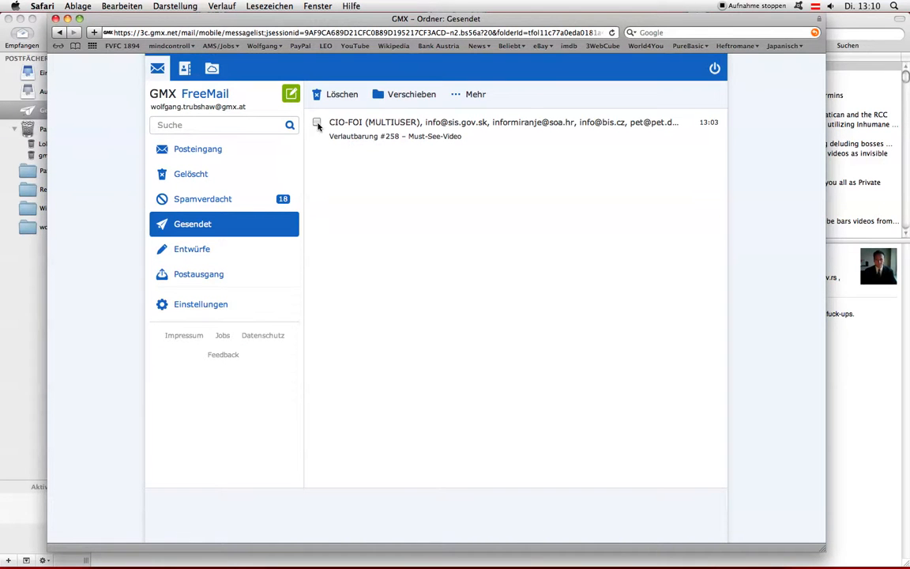
# Move Verlautbarung #258 from Gesendet to Posteingang and select it there
pyautogui.click(411, 95)
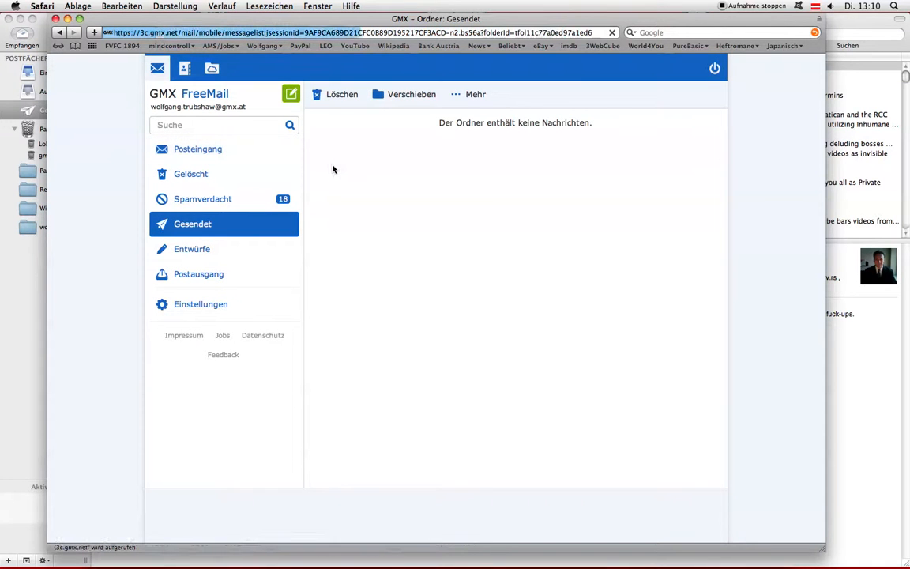
pyautogui.click(197, 149)
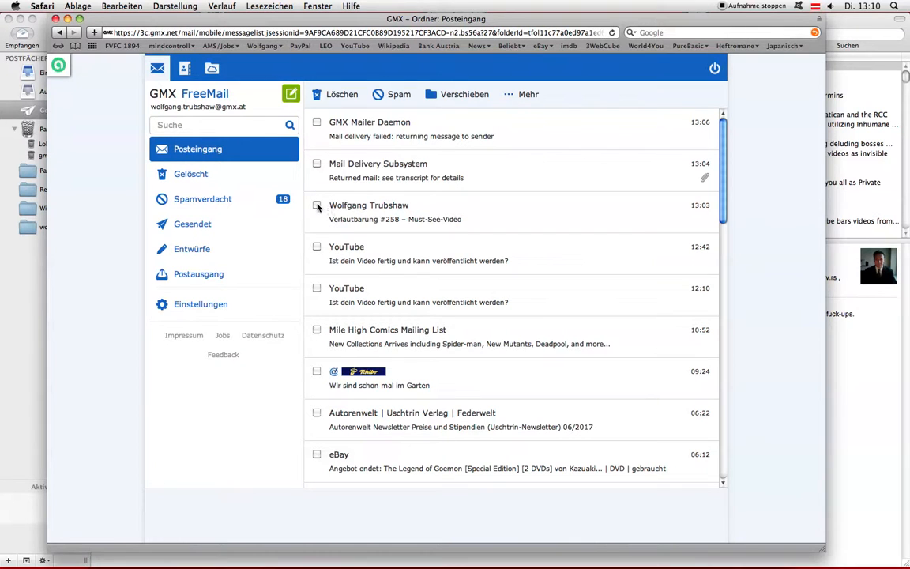
pyautogui.click(316, 205)
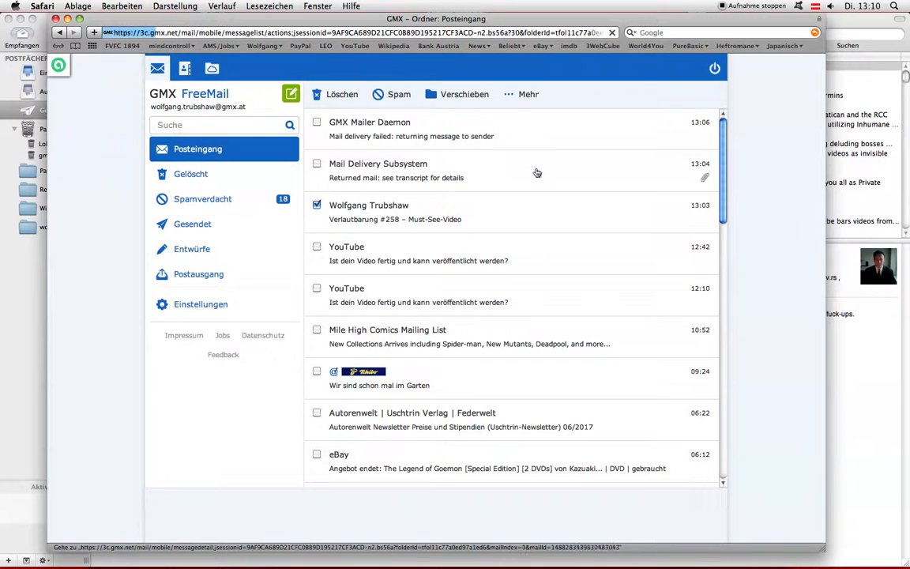
# Mark Verlautbarung #258 as unread via Mehr, then switch back to Apple Mail
pyautogui.click(521, 94)
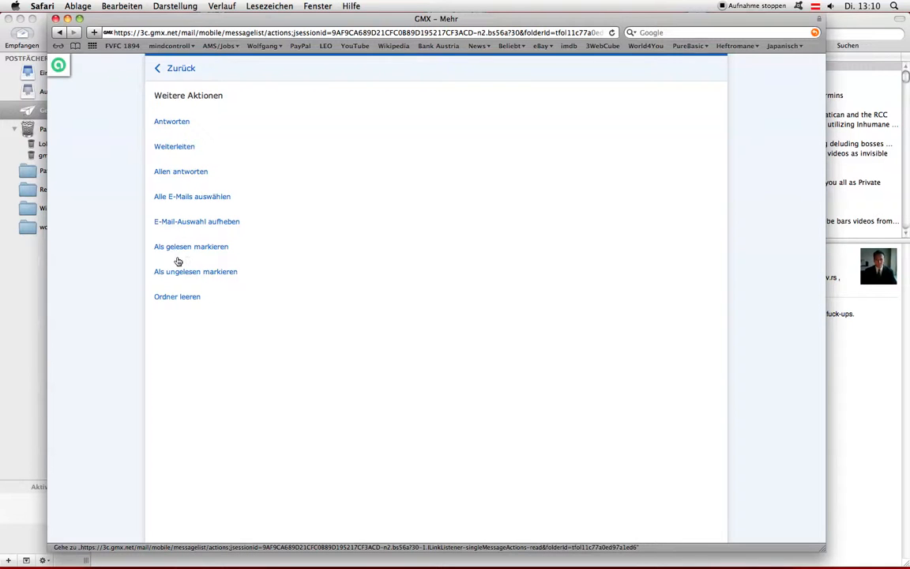
pyautogui.click(174, 68)
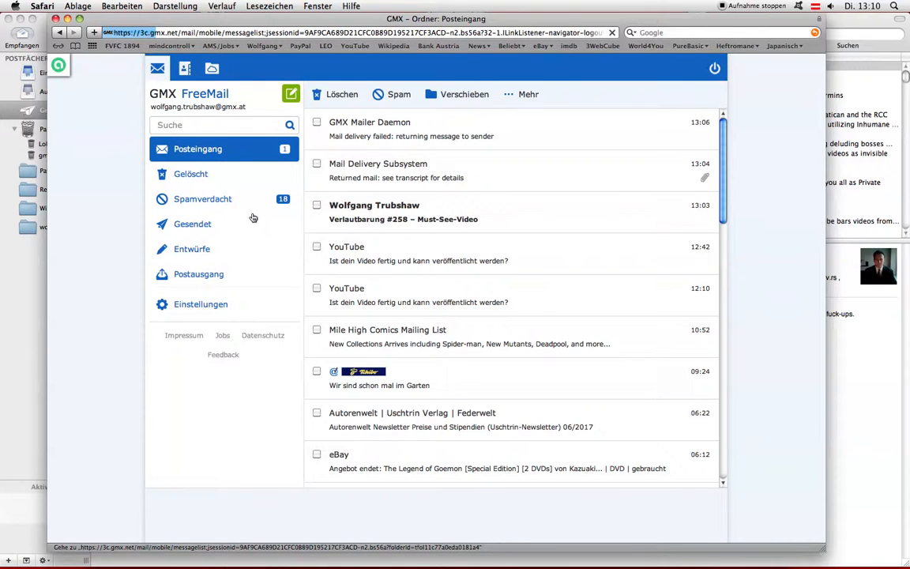
pyautogui.click(714, 68)
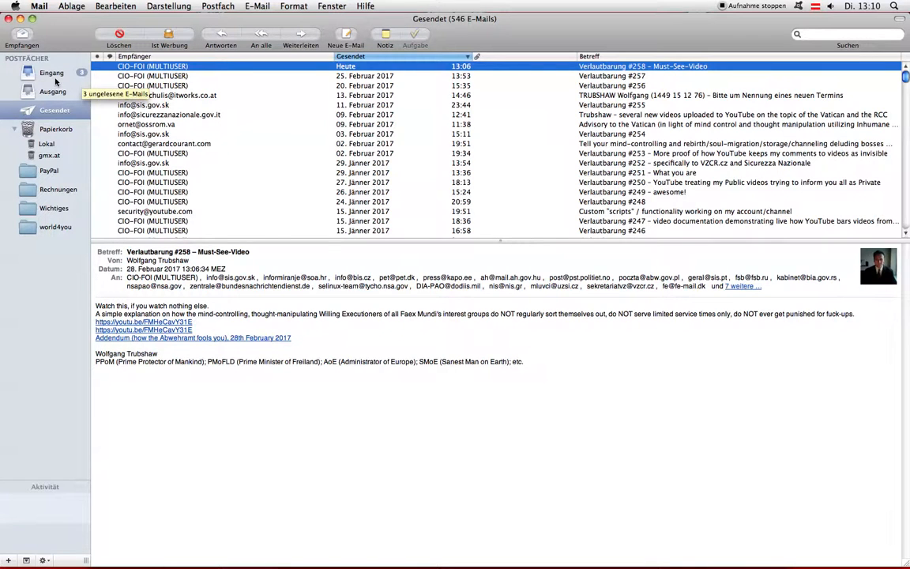
# See Verlautbarung #258 fetched into Eingang, then view Verlautbarung #257 in Gesendet
pyautogui.click(51, 72)
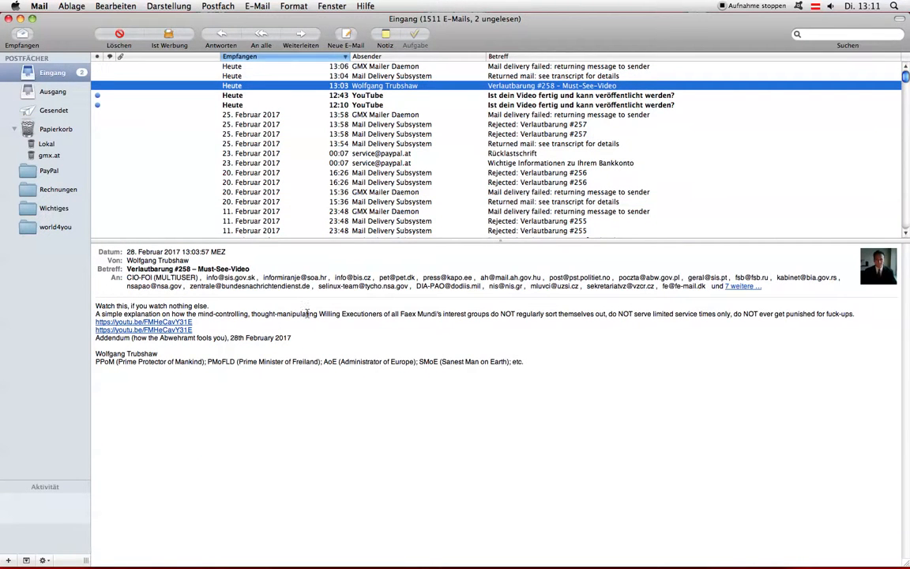
pyautogui.moveTo(212, 300)
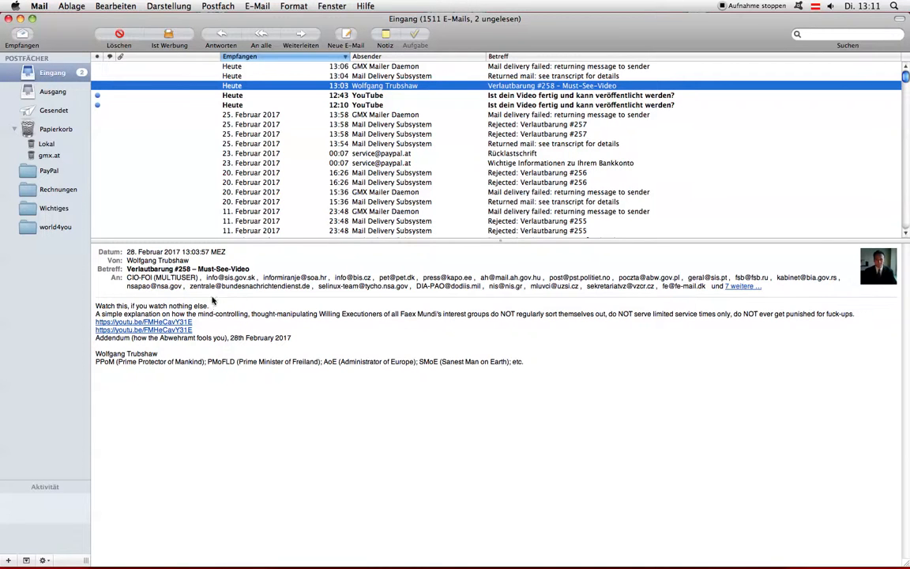
pyautogui.moveTo(340, 376)
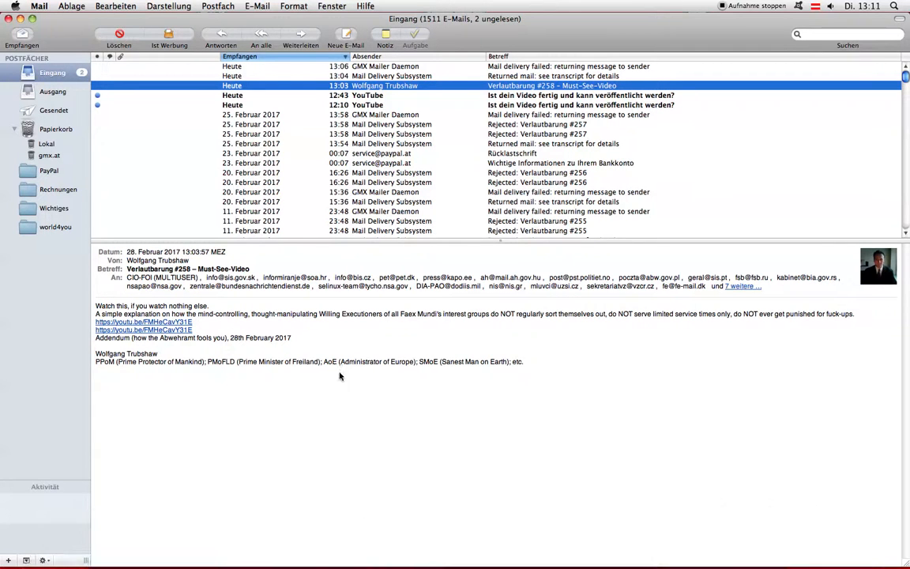
pyautogui.moveTo(205, 196)
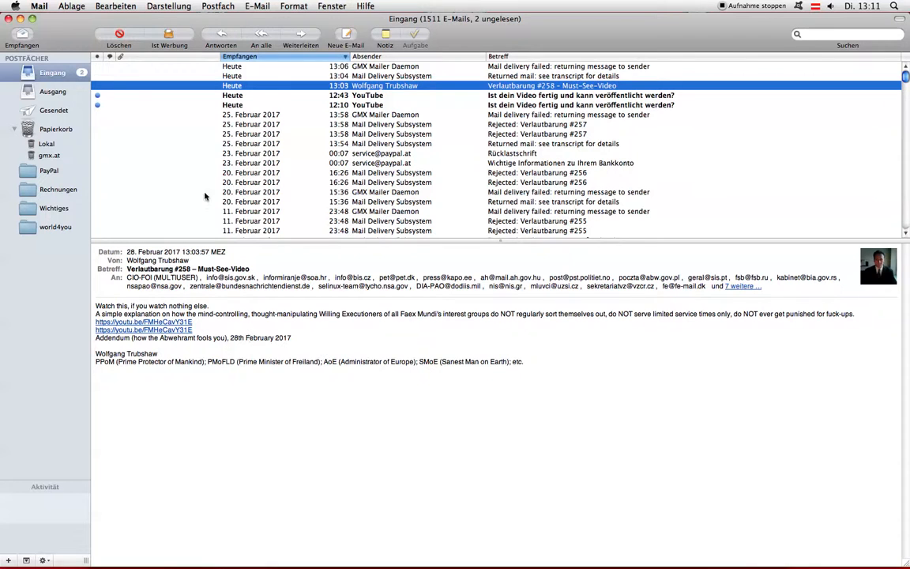
pyautogui.moveTo(82, 18)
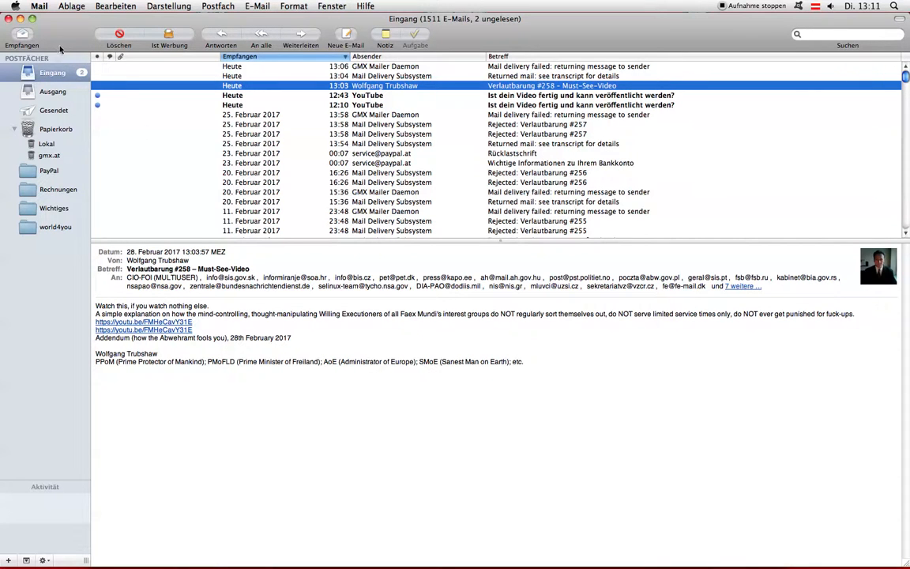
pyautogui.moveTo(318, 180)
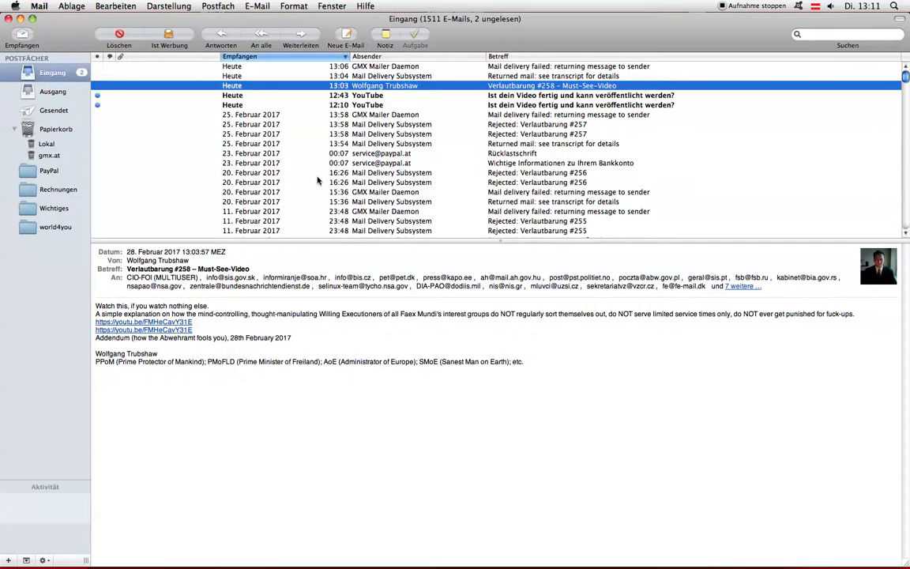
pyautogui.moveTo(342, 101)
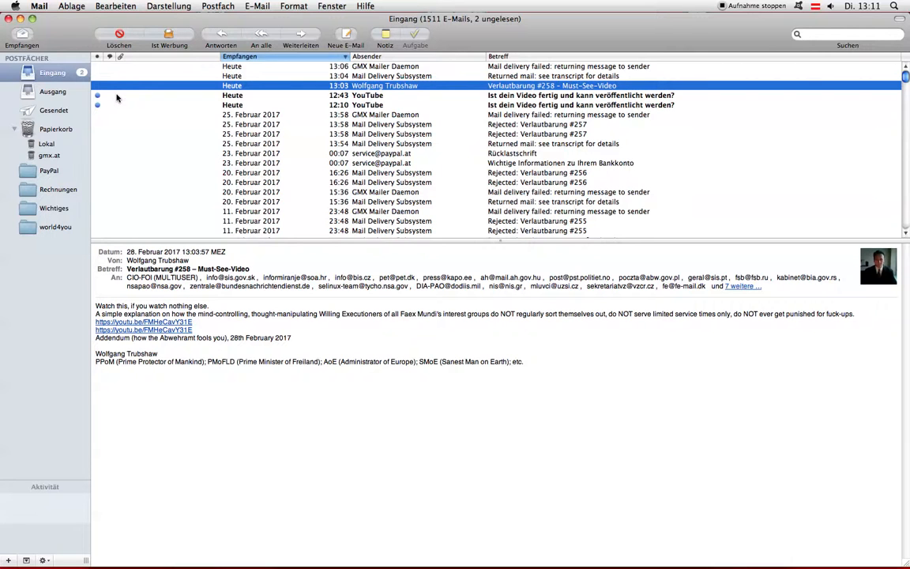
pyautogui.moveTo(136, 106)
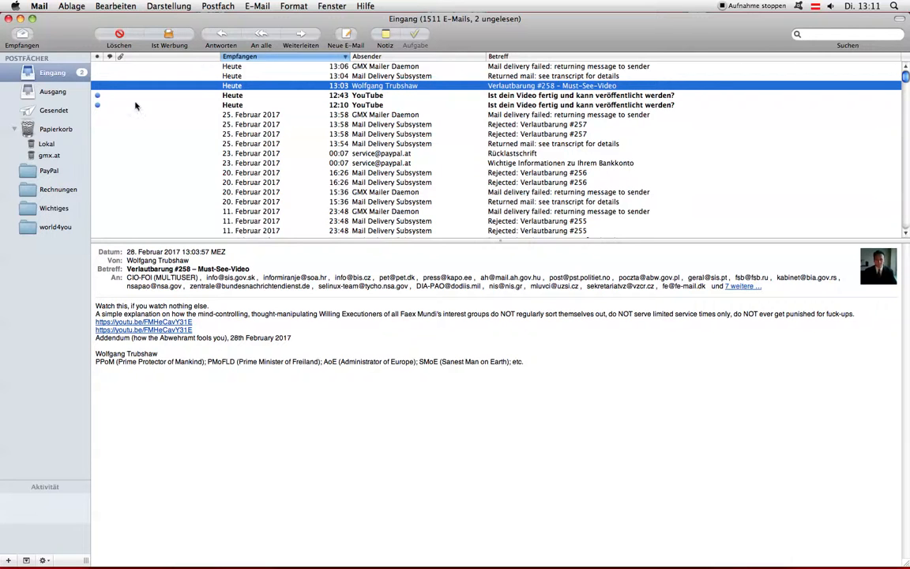
pyautogui.moveTo(49, 87)
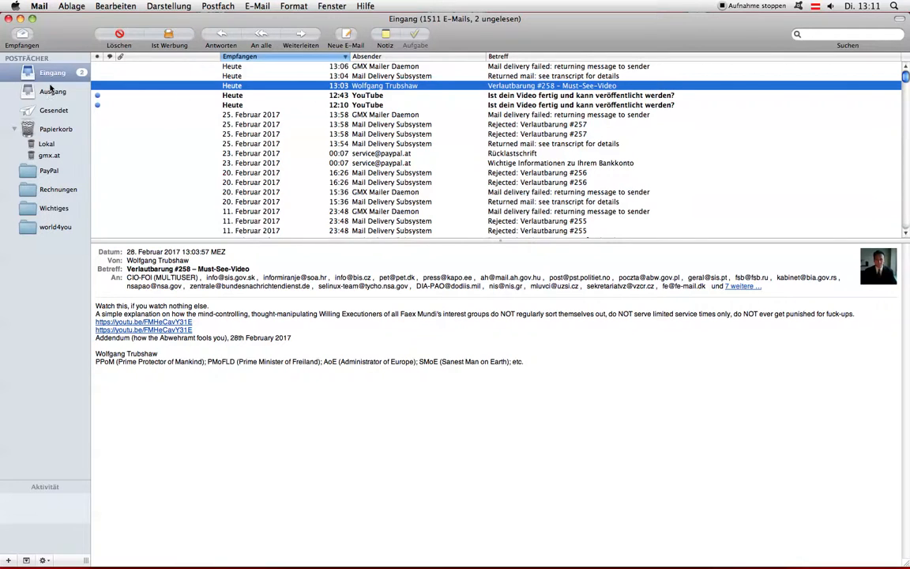
pyautogui.click(54, 111)
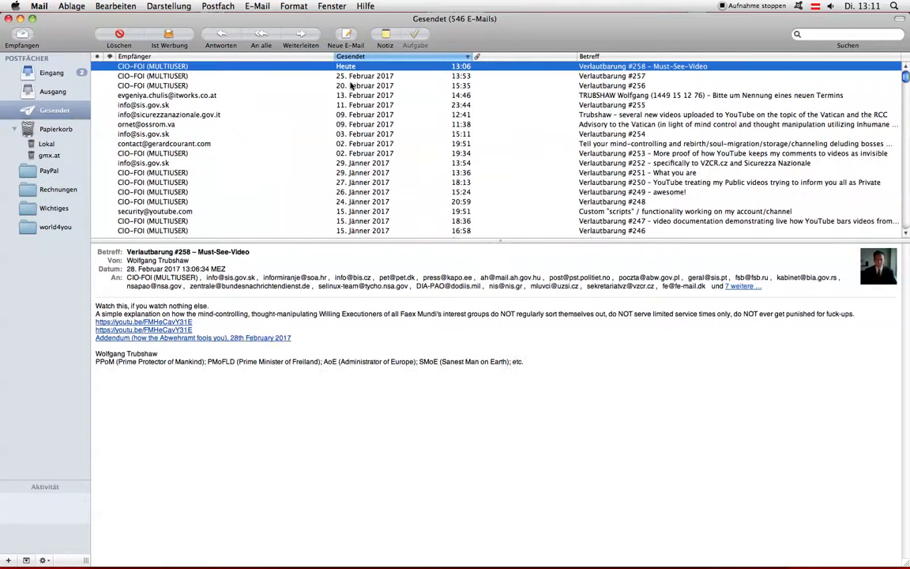
pyautogui.click(363, 76)
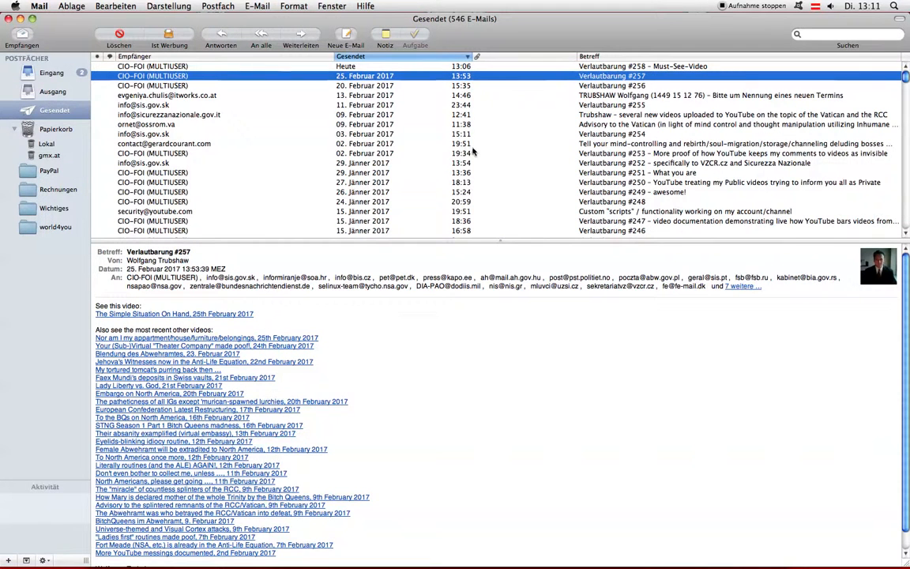